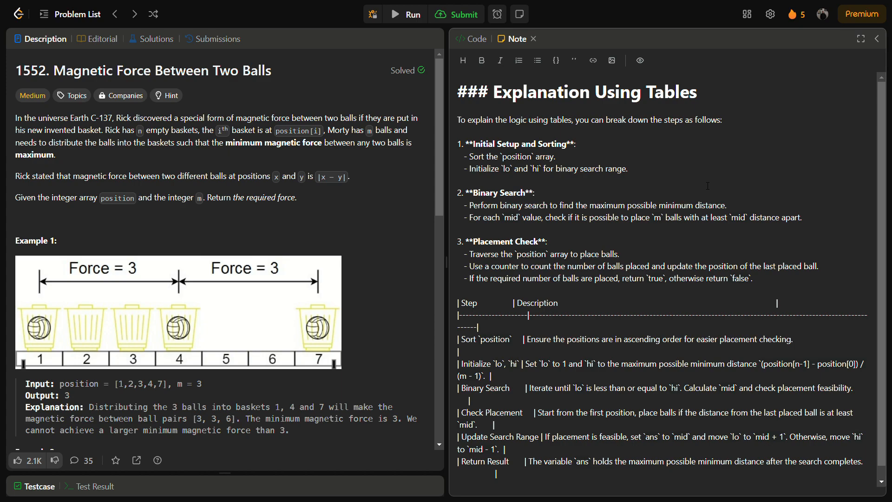
{"action": "mouse_move", "coordinate": [640, 60]}
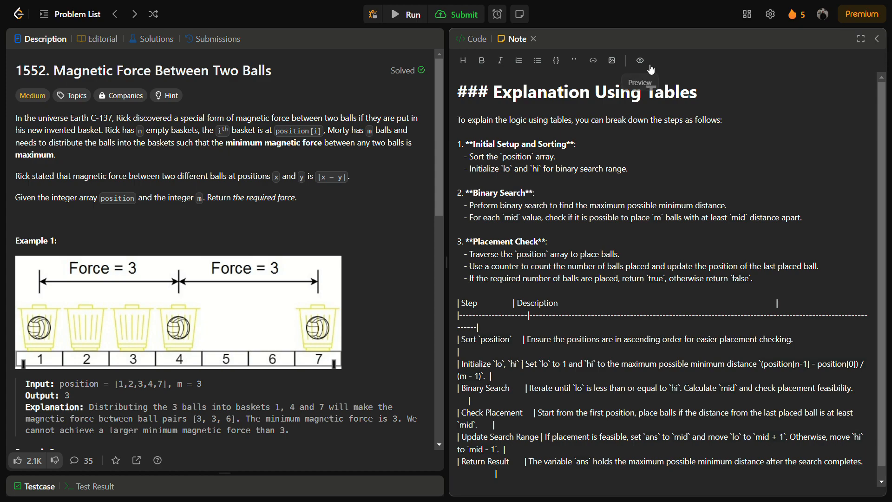
Step: Render the note's markdown so the numbered steps and step table show as formatted text
{"action": "left_click", "coordinate": [639, 60]}
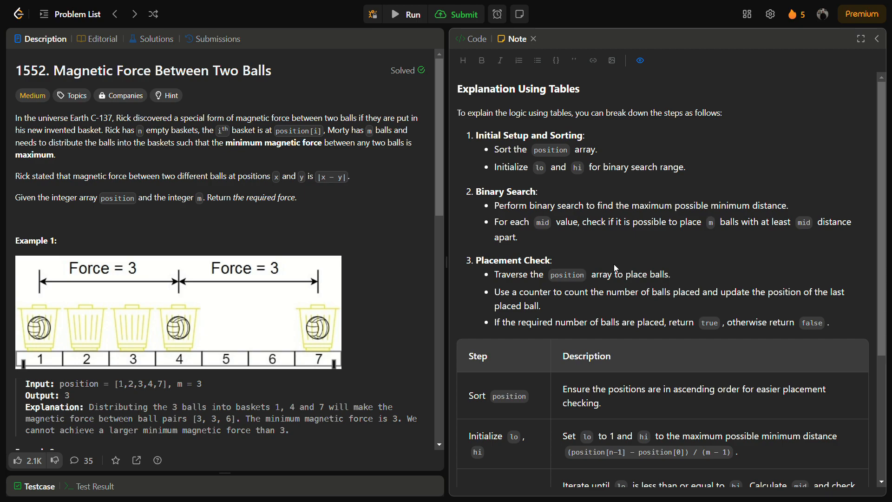
{"action": "scroll", "scroll_direction": "down", "scroll_amount": 3}
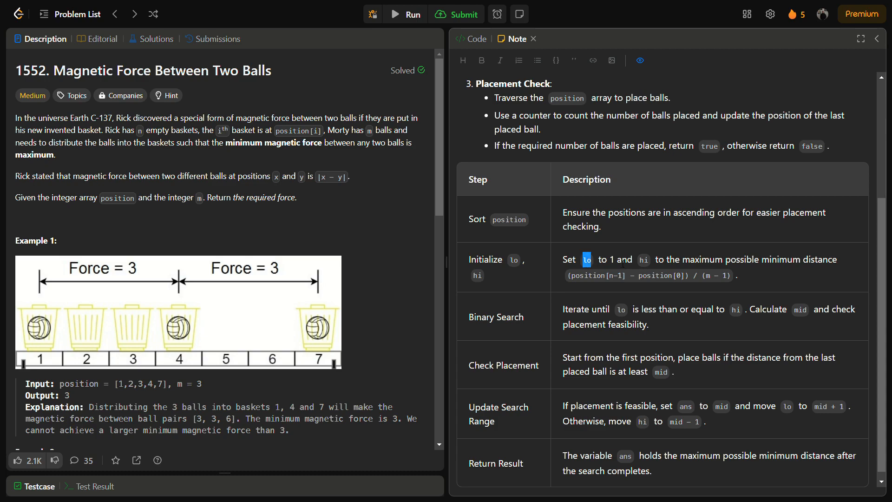
{"action": "mouse_move", "coordinate": [624, 285]}
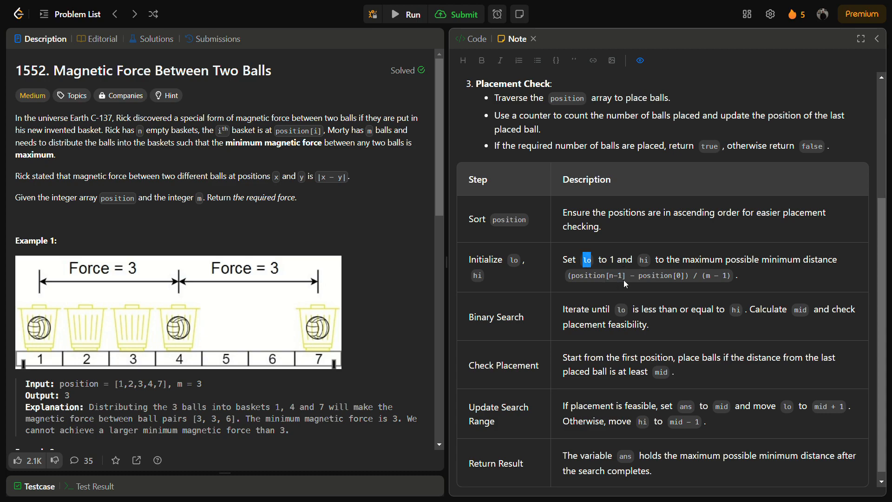
{"action": "mouse_move", "coordinate": [620, 284]}
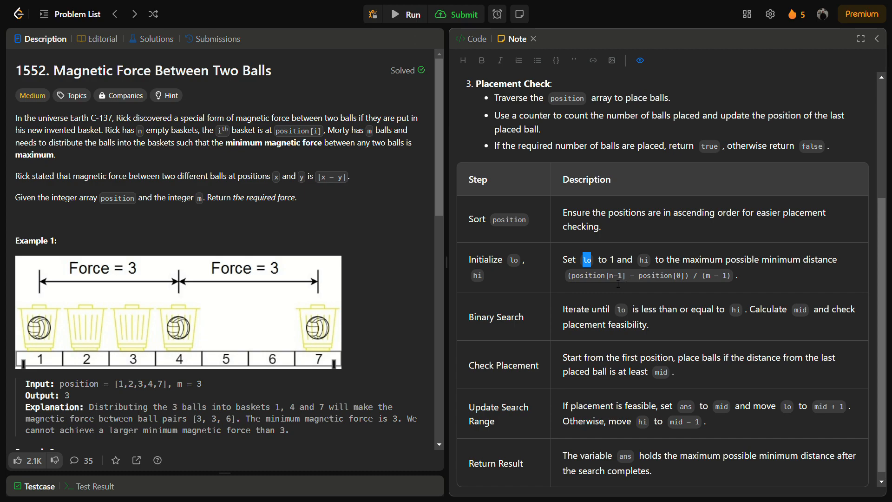
{"action": "mouse_move", "coordinate": [726, 287]}
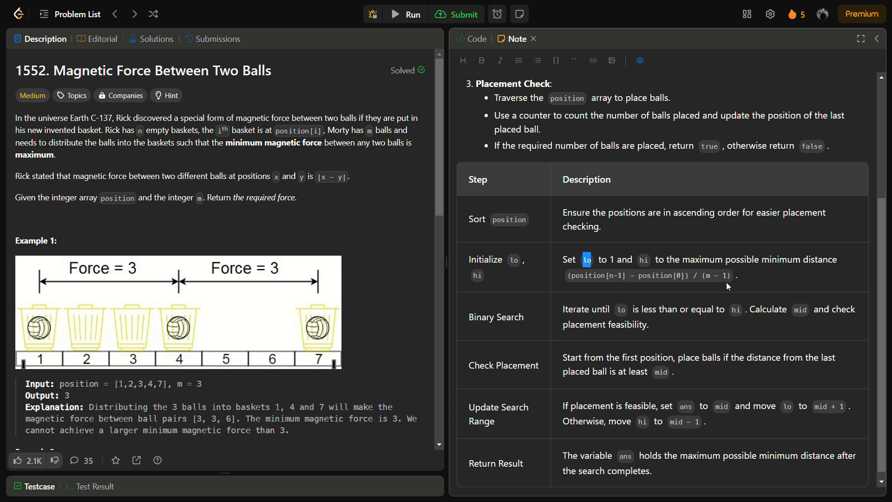
{"action": "mouse_move", "coordinate": [733, 302]}
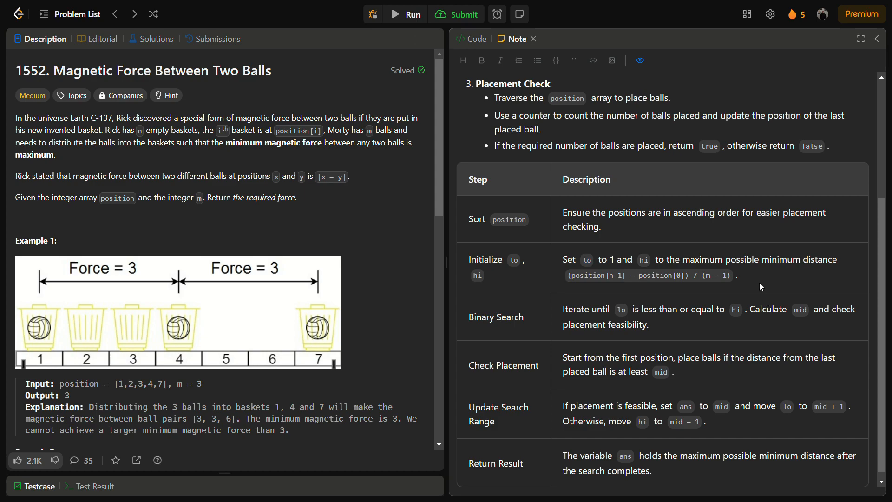
{"action": "mouse_move", "coordinate": [743, 295]}
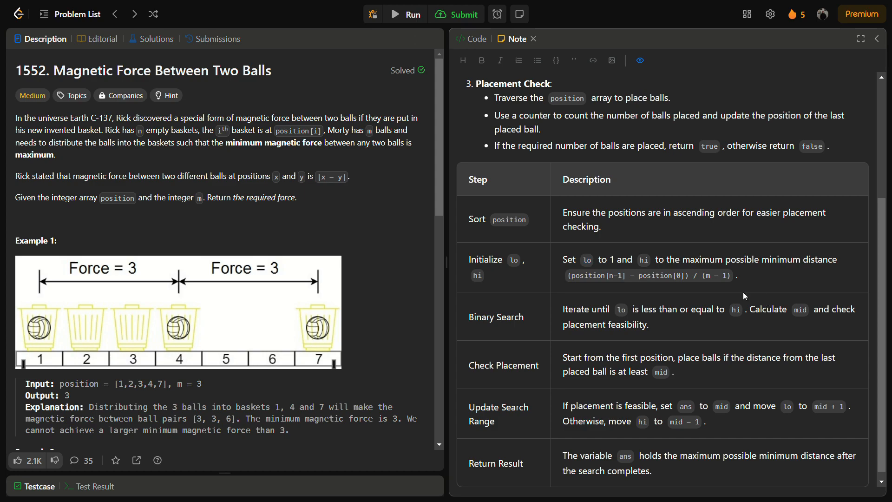
{"action": "mouse_move", "coordinate": [756, 303]}
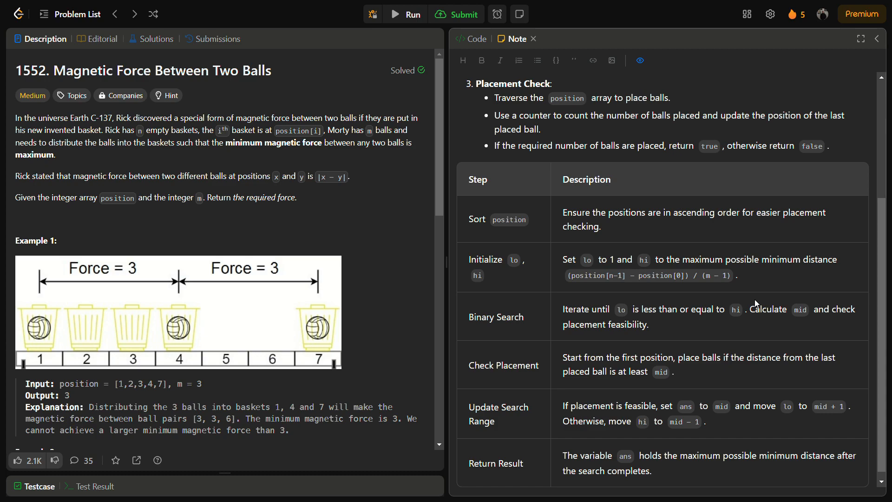
{"action": "mouse_move", "coordinate": [568, 272]}
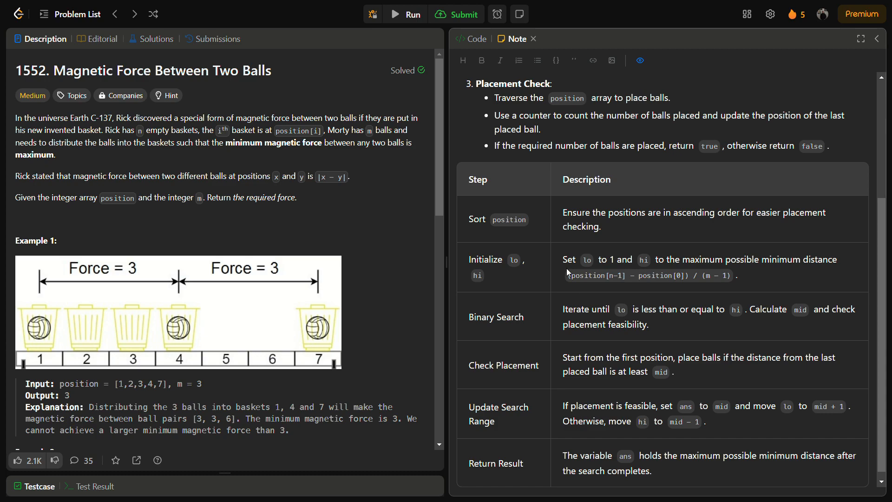
{"action": "double_click", "coordinate": [648, 275]}
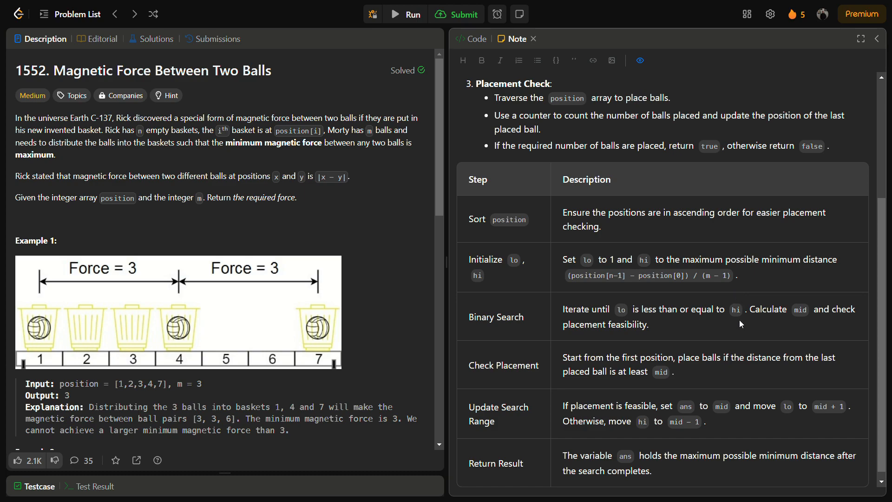
{"action": "mouse_move", "coordinate": [597, 348]}
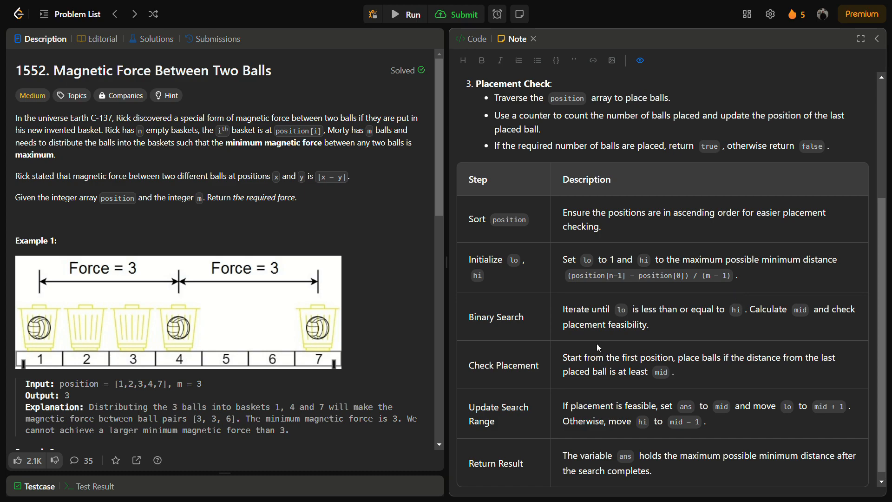
{"action": "mouse_move", "coordinate": [656, 347]}
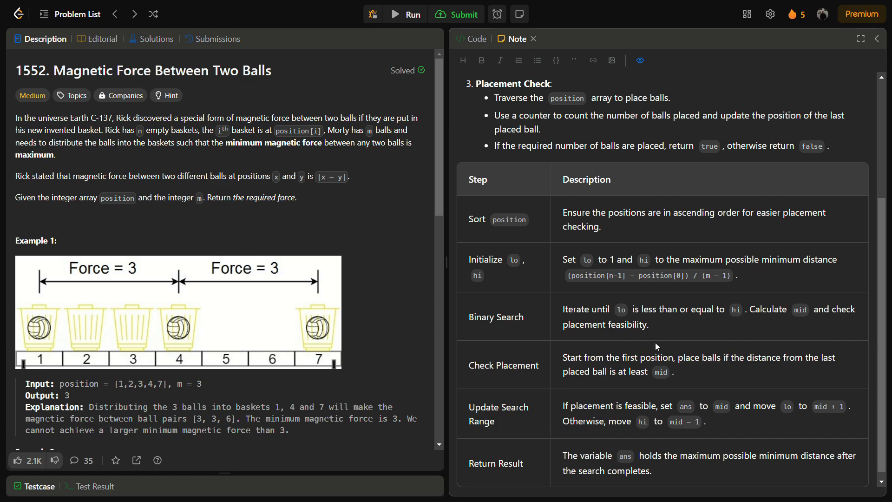
{"action": "mouse_move", "coordinate": [651, 324]}
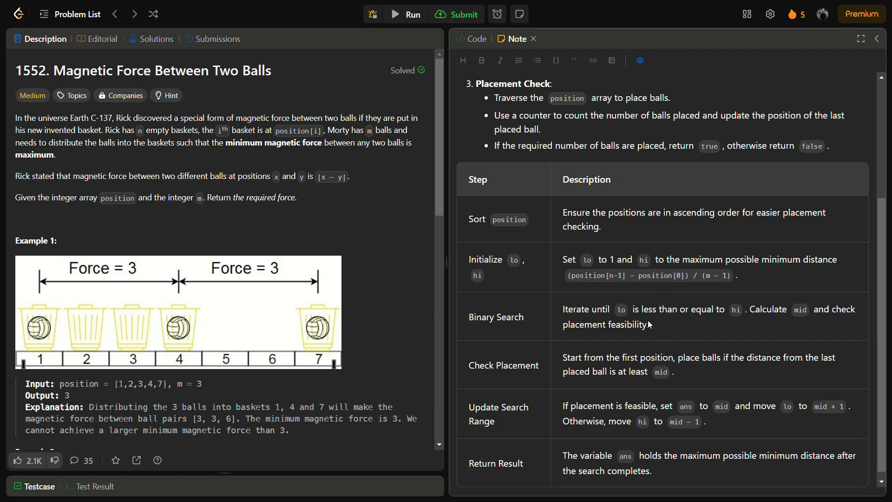
{"action": "mouse_move", "coordinate": [662, 329]}
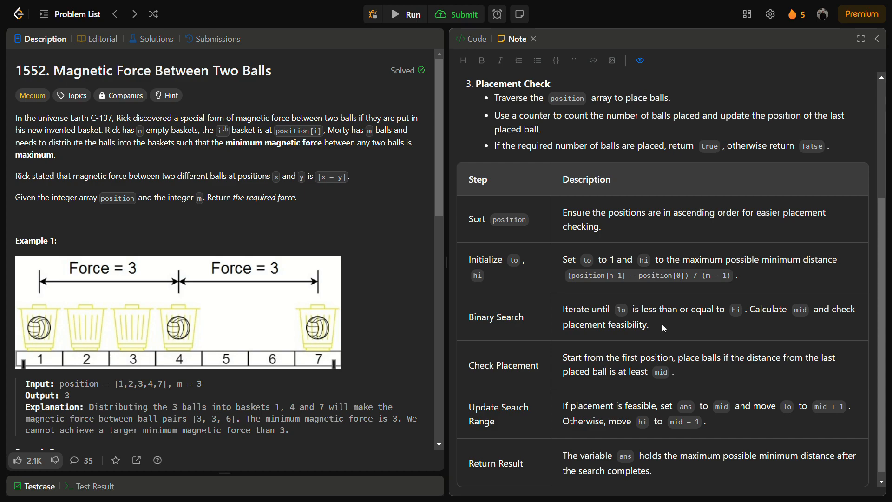
{"action": "mouse_move", "coordinate": [744, 322]}
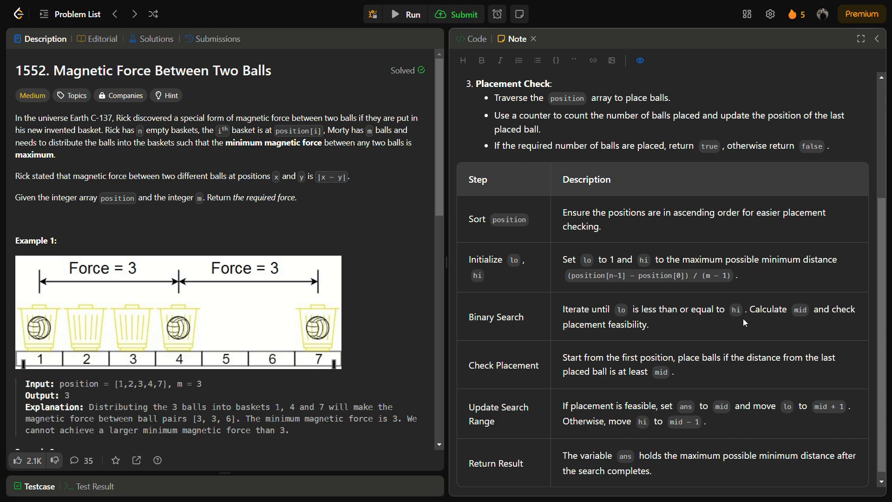
{"action": "mouse_move", "coordinate": [630, 335]}
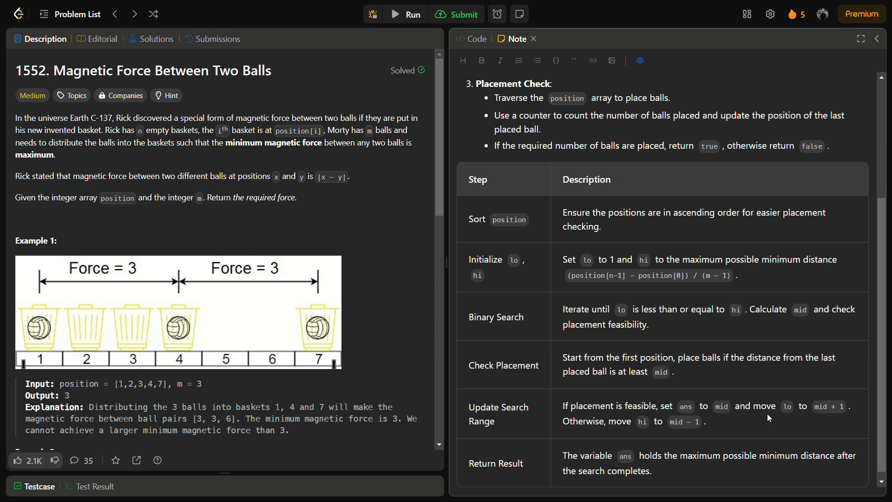
{"action": "mouse_move", "coordinate": [823, 420]}
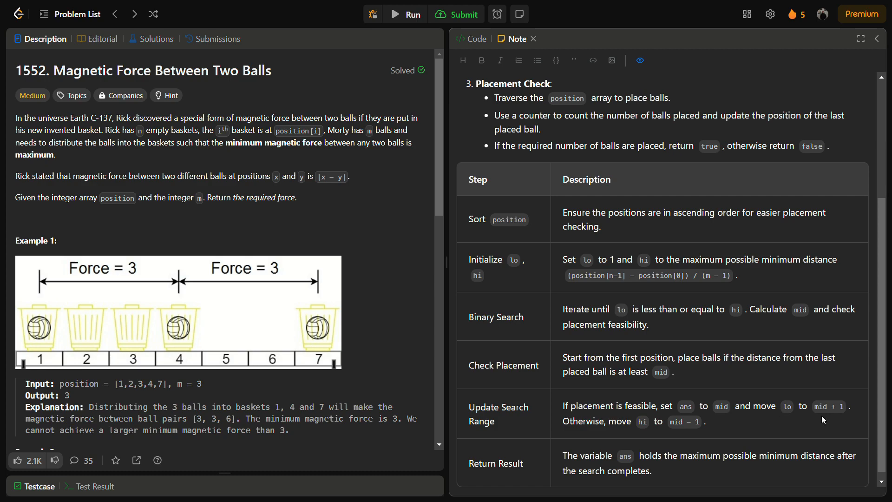
{"action": "mouse_move", "coordinate": [646, 432]}
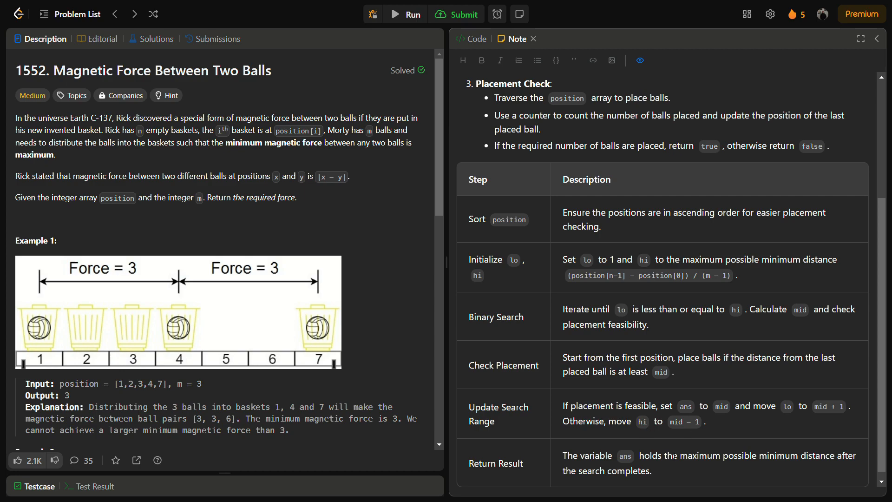
Step: Show the Java maxDistance binary-search solution with its canWePlace helper beside the description
{"action": "scroll", "scroll_direction": "up", "scroll_amount": 3}
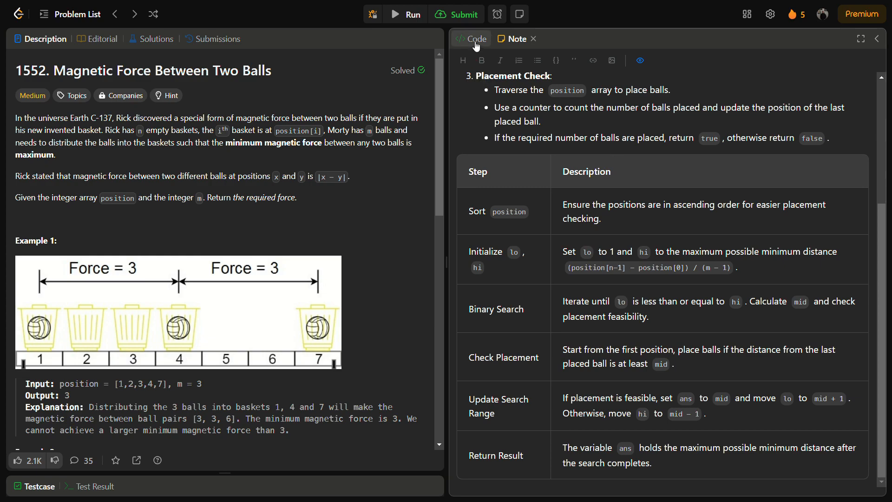
{"action": "mouse_move", "coordinate": [620, 465]}
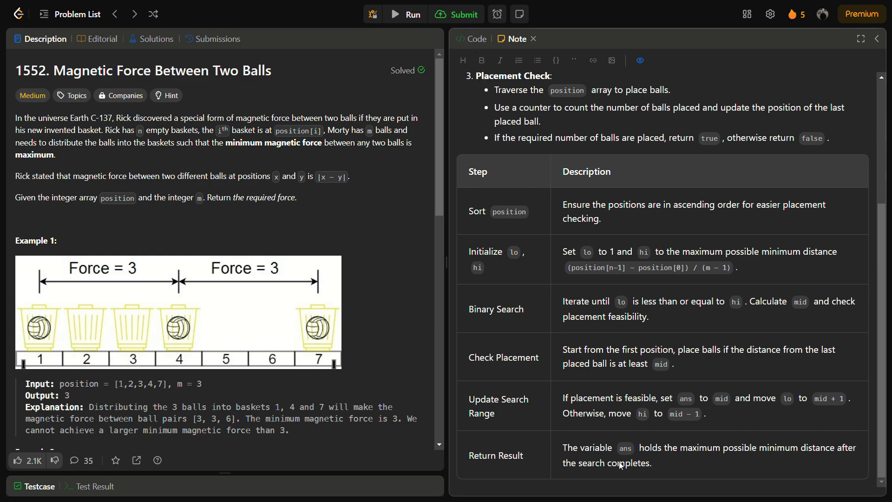
{"action": "scroll", "scroll_direction": "up", "scroll_amount": 3}
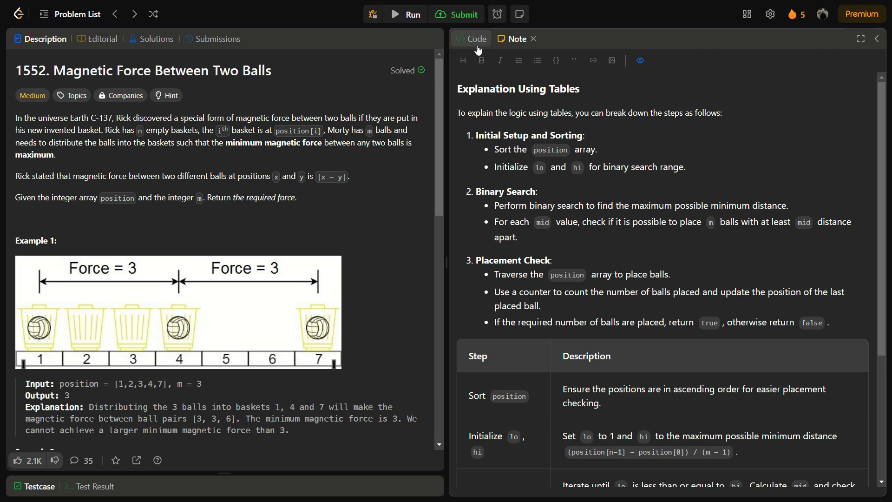
{"action": "left_click", "coordinate": [470, 39]}
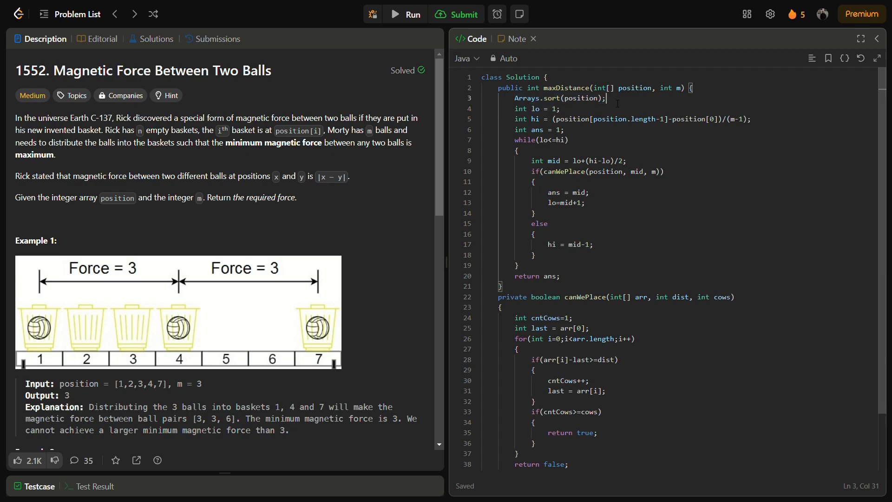
{"action": "left_click", "coordinate": [514, 109]}
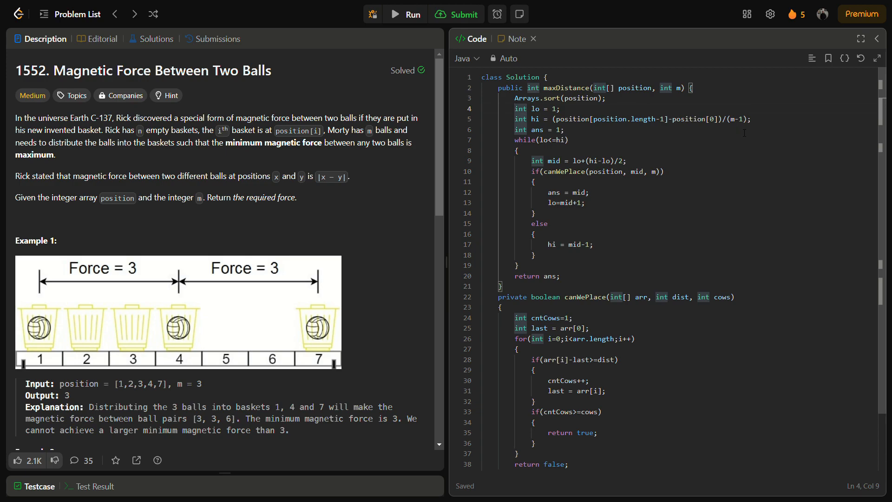
{"action": "left_click", "coordinate": [566, 141]}
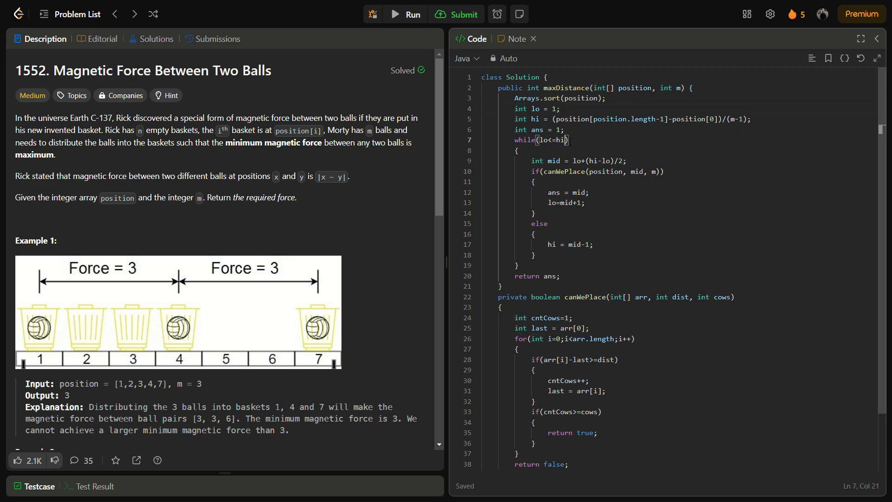
{"action": "left_click", "coordinate": [564, 129]}
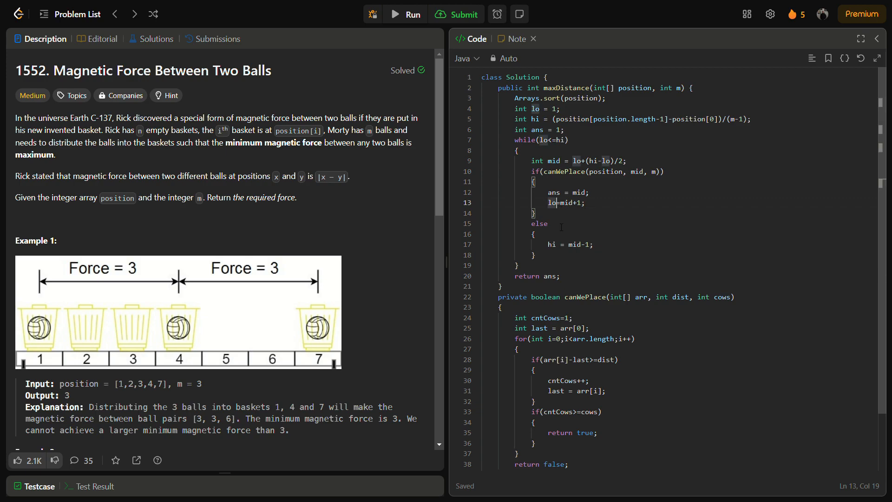
{"action": "mouse_move", "coordinate": [616, 237]}
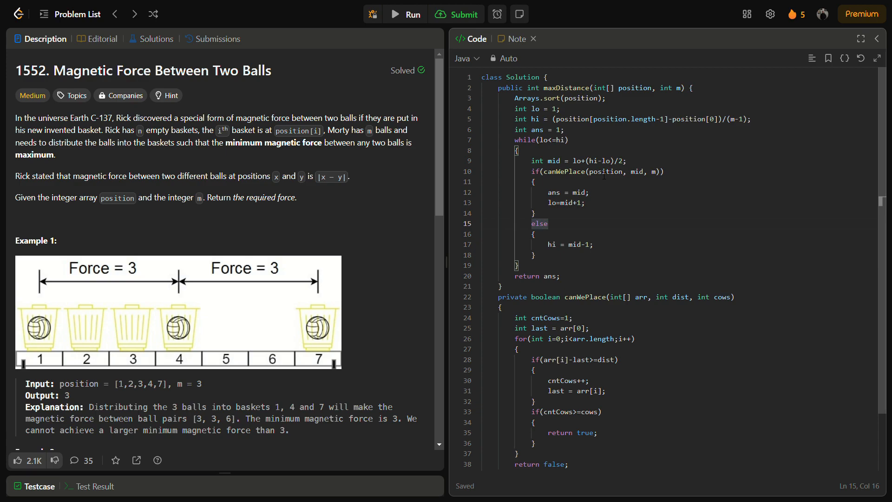
{"action": "left_click", "coordinate": [583, 244]}
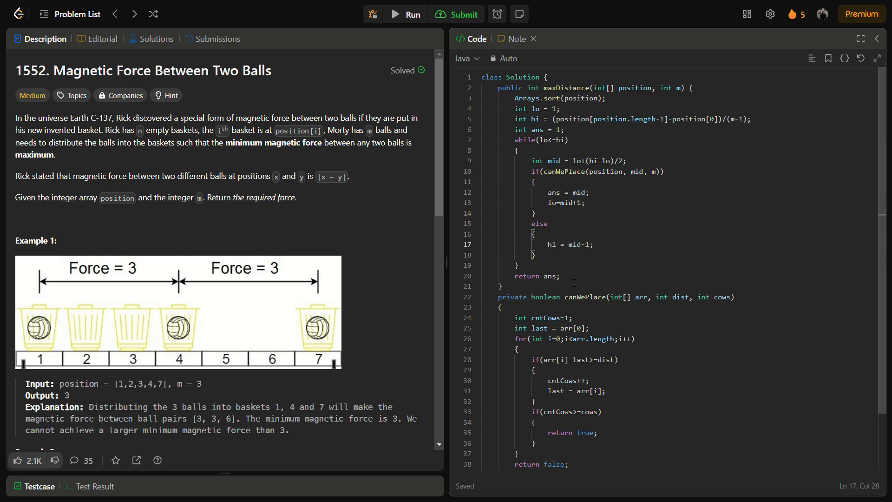
{"action": "scroll", "scroll_direction": "down", "scroll_amount": 3}
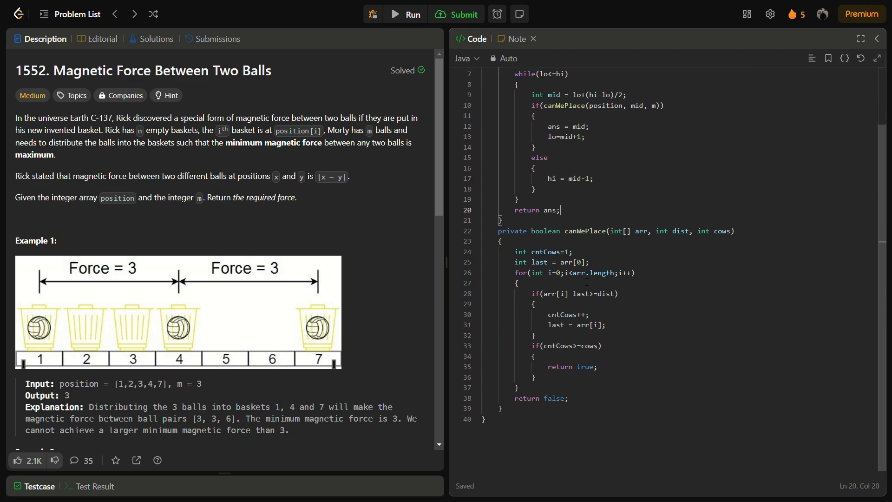
{"action": "left_click", "coordinate": [515, 262]}
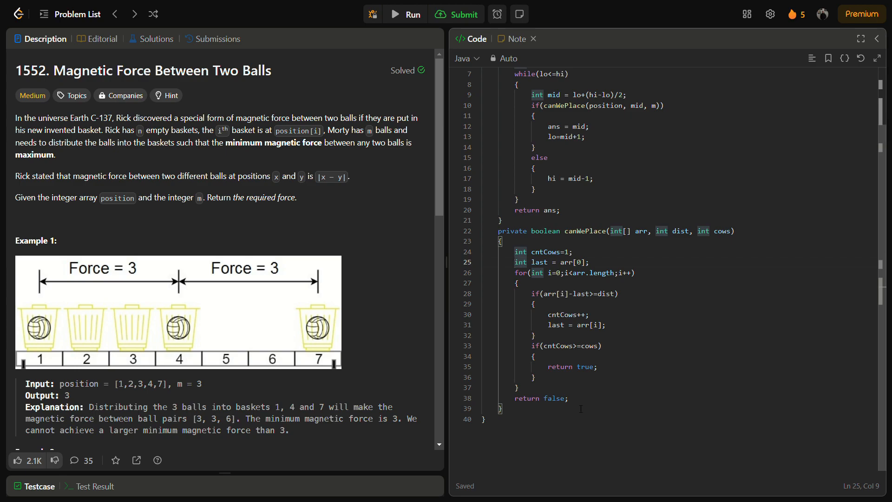
{"action": "left_click", "coordinate": [542, 252]}
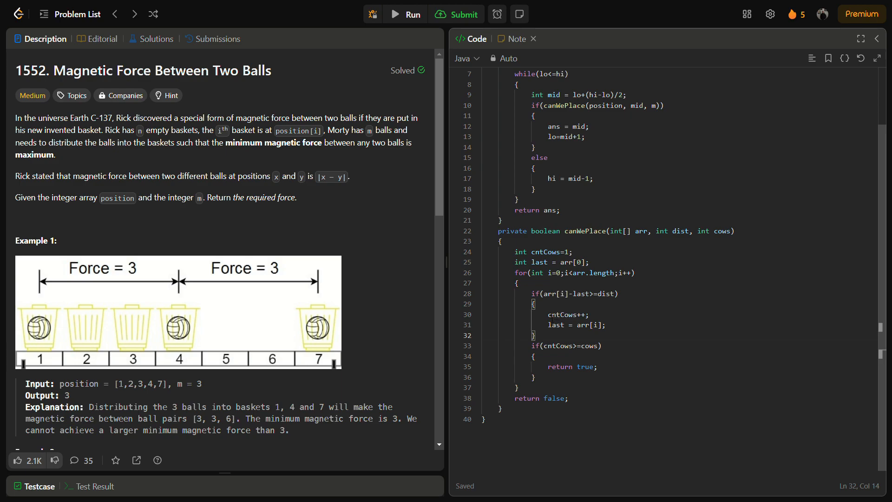
{"action": "double_click", "coordinate": [567, 314]}
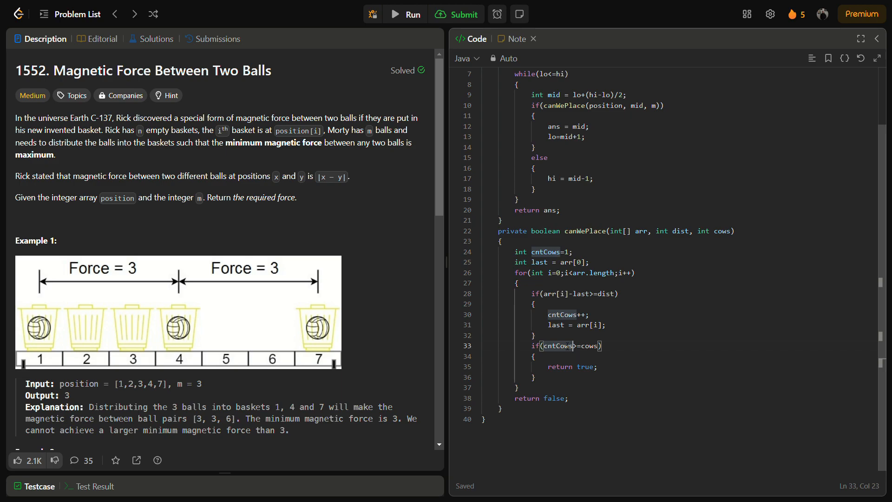
{"action": "left_click", "coordinate": [558, 346]}
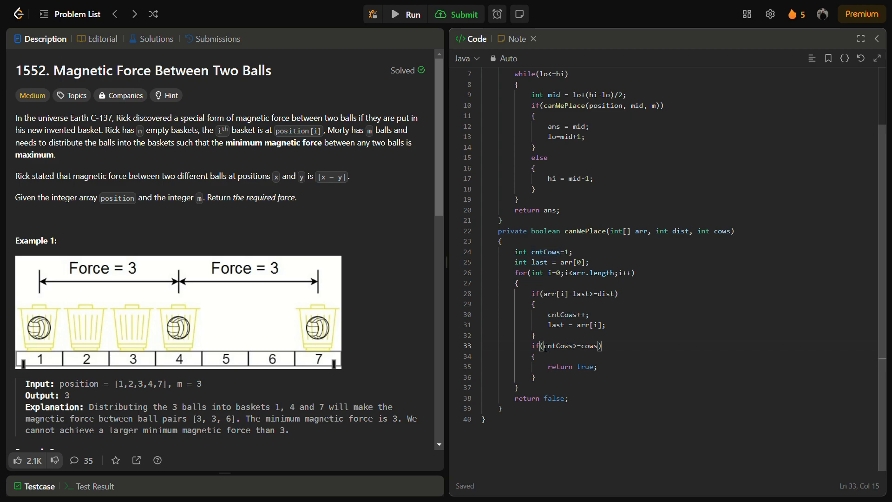
{"action": "left_click", "coordinate": [588, 346]}
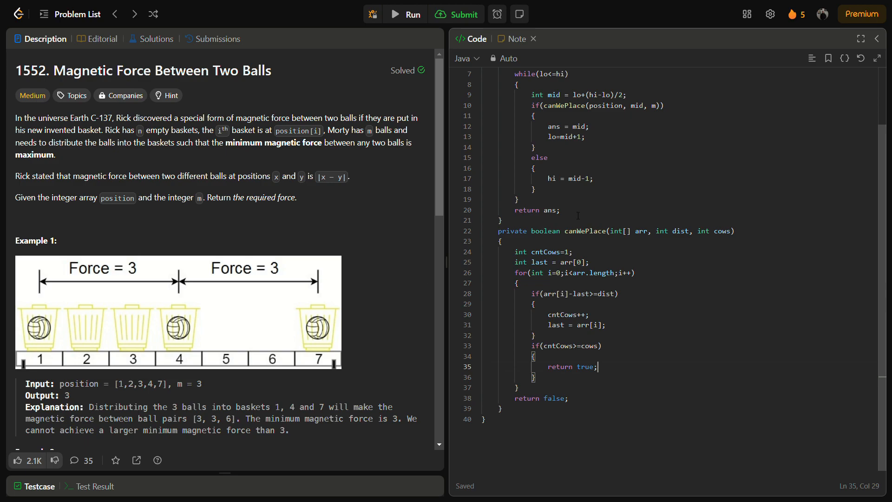
{"action": "scroll", "scroll_direction": "up", "scroll_amount": 3}
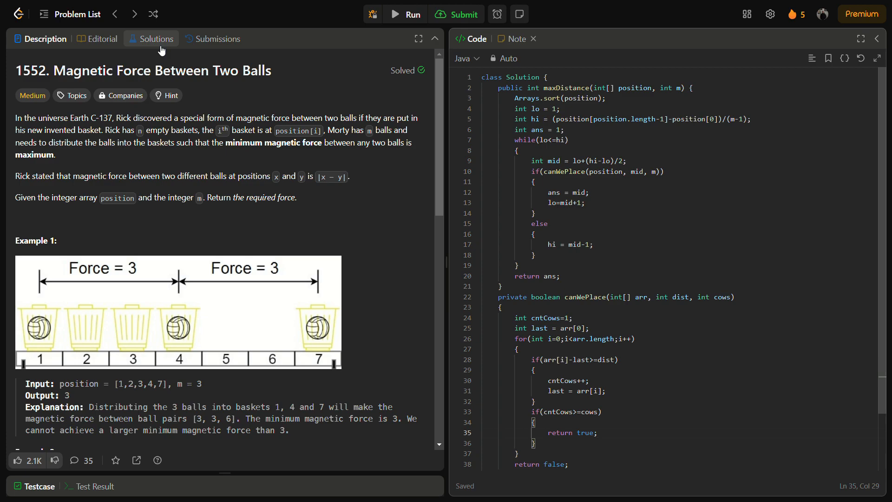
Step: Bring up a community solution post showing its Intuition section for problem 1552
{"action": "left_click", "coordinate": [597, 432]}
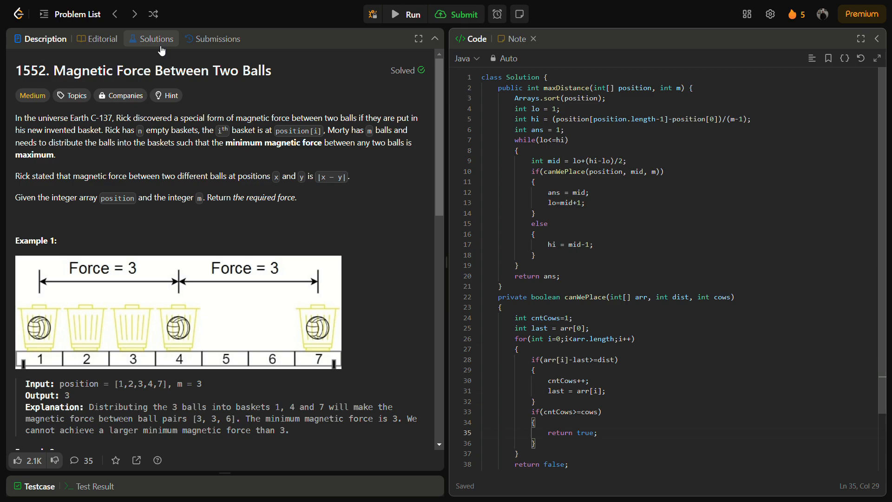
{"action": "mouse_move", "coordinate": [149, 47]}
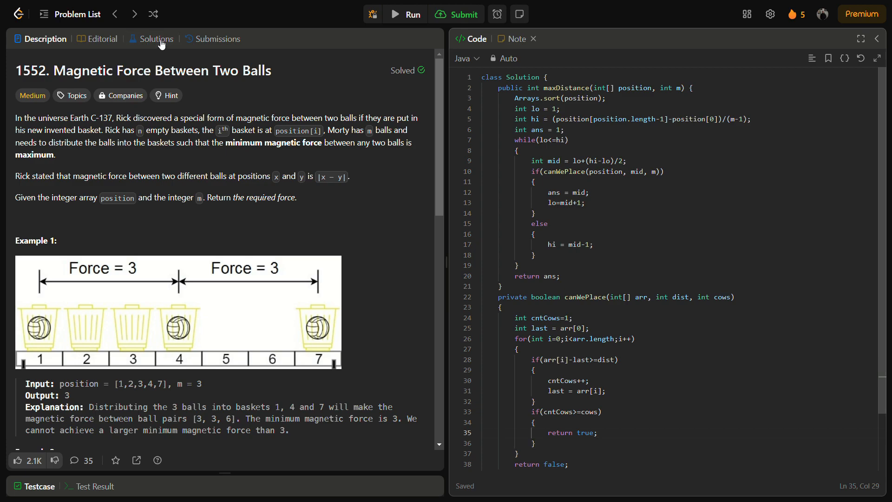
{"action": "left_click", "coordinate": [157, 39]}
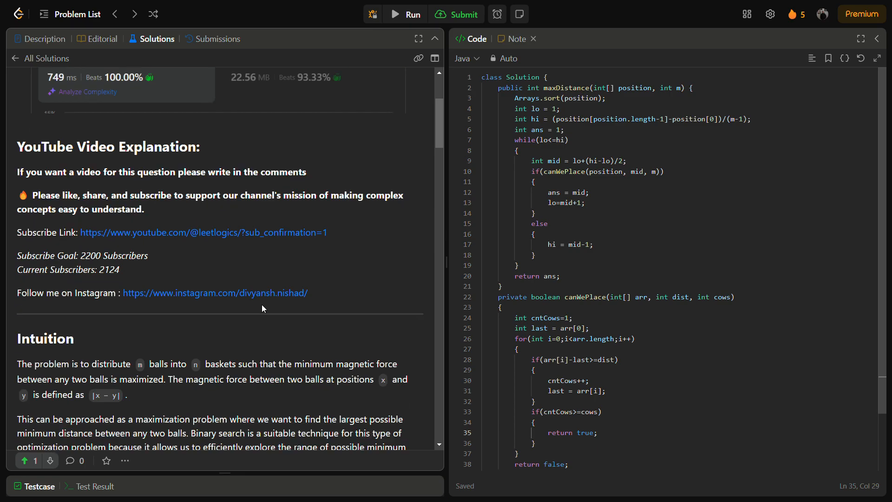
Step: Read the post's Approach and Java code, switch the sample to Python, and reach the closing upvote image
{"action": "scroll", "scroll_direction": "down", "scroll_amount": 3}
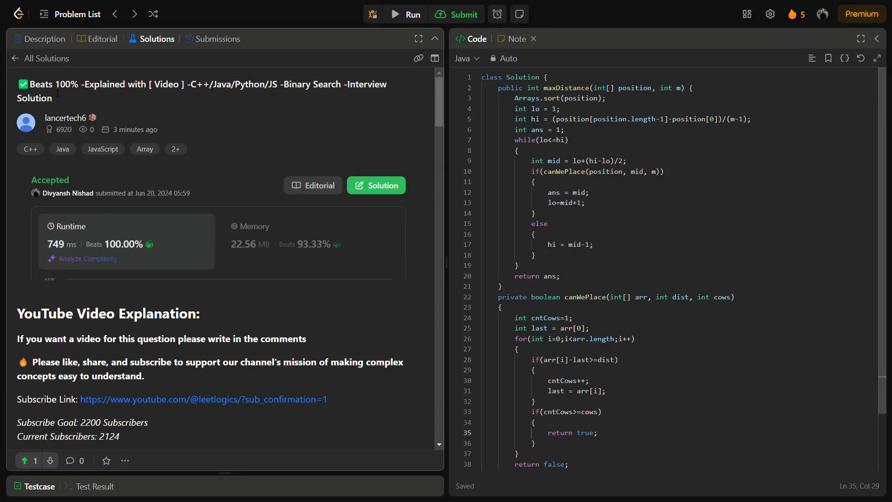
{"action": "scroll", "scroll_direction": "down", "scroll_amount": 3}
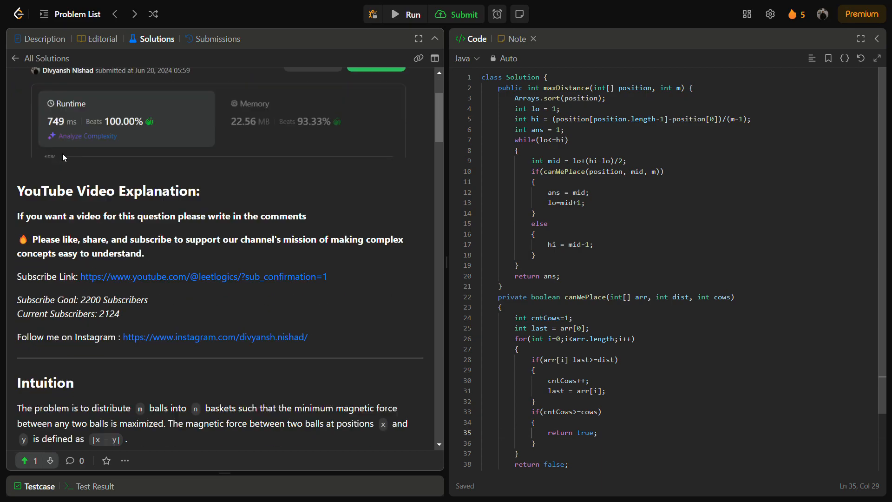
{"action": "scroll", "scroll_direction": "down", "scroll_amount": 3}
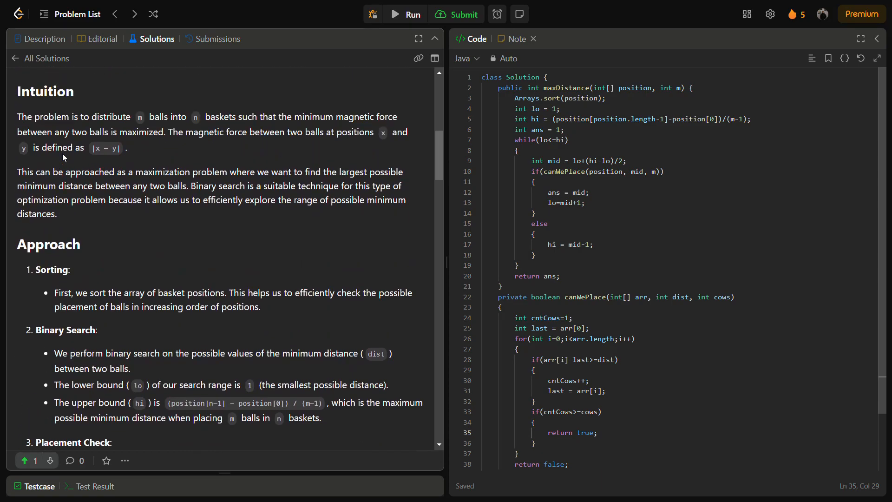
{"action": "scroll", "scroll_direction": "down", "scroll_amount": 3}
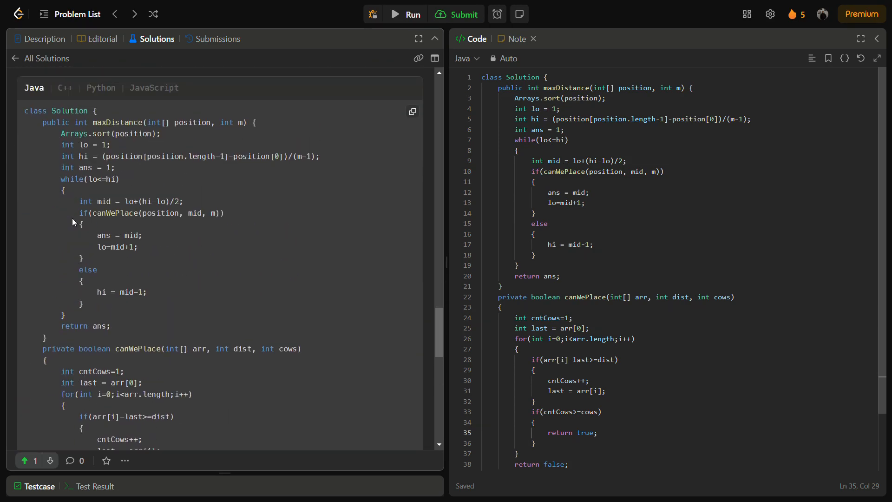
{"action": "left_click", "coordinate": [101, 87]}
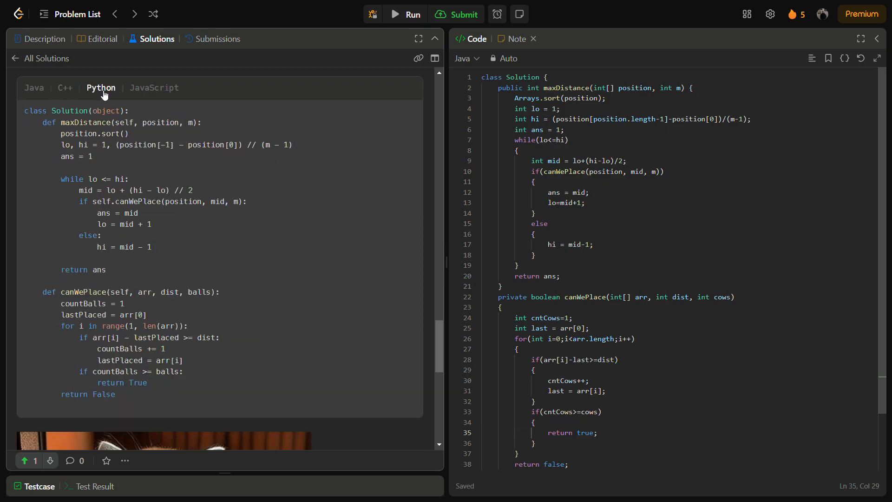
{"action": "scroll", "scroll_direction": "down", "scroll_amount": 3}
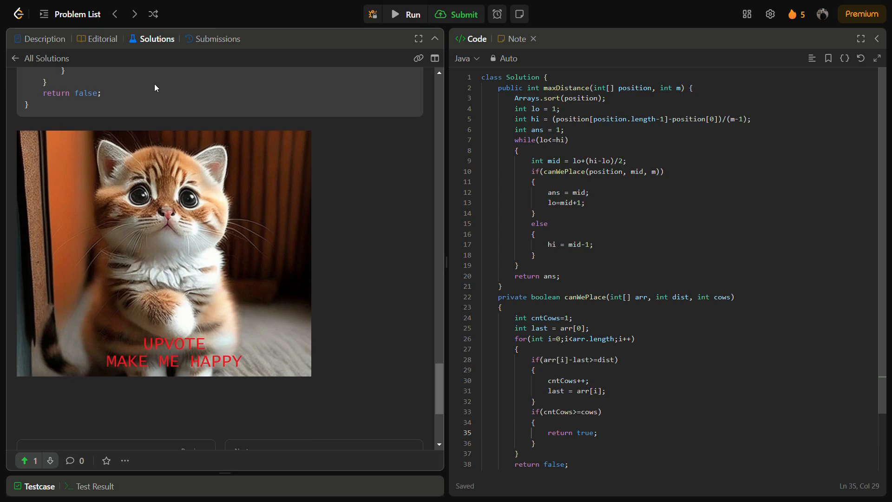
{"action": "mouse_move", "coordinate": [796, 58]}
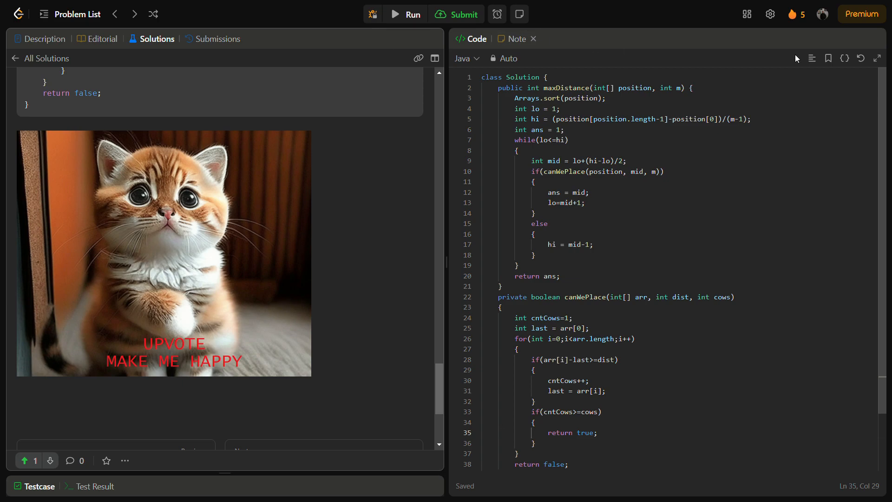